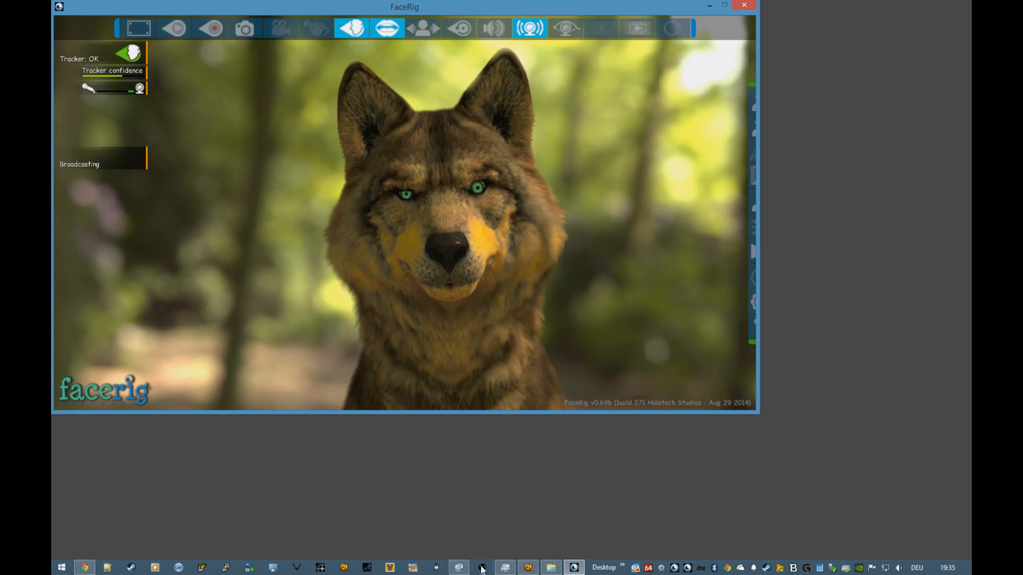
Add a Game Capture source for Borderlands 2 with Stretch image to screen enabled
{"action": "left_click", "coordinate": [481, 566]}
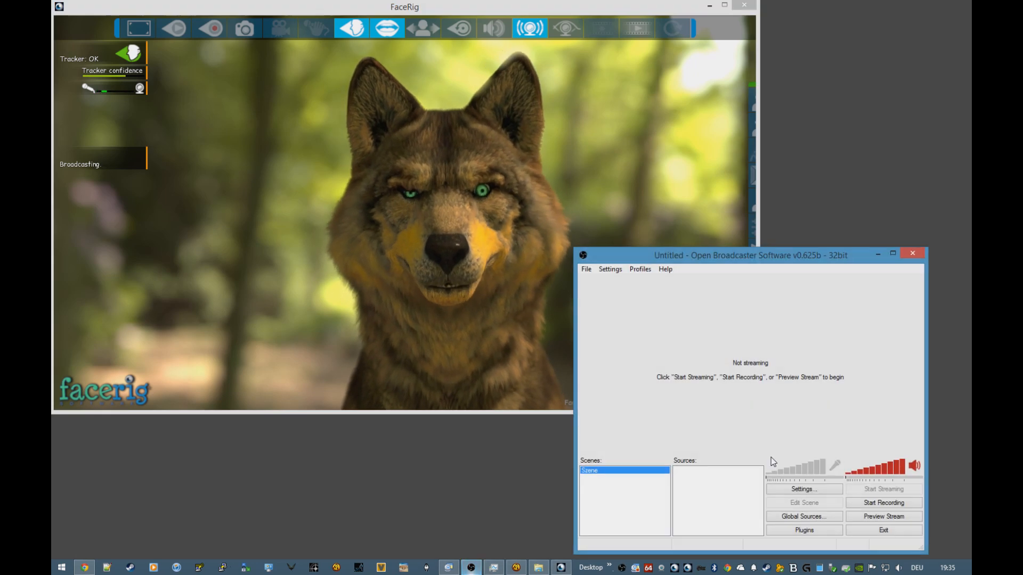
{"action": "left_click_drag", "start_coordinate": [749, 254], "coordinate": [533, 203]}
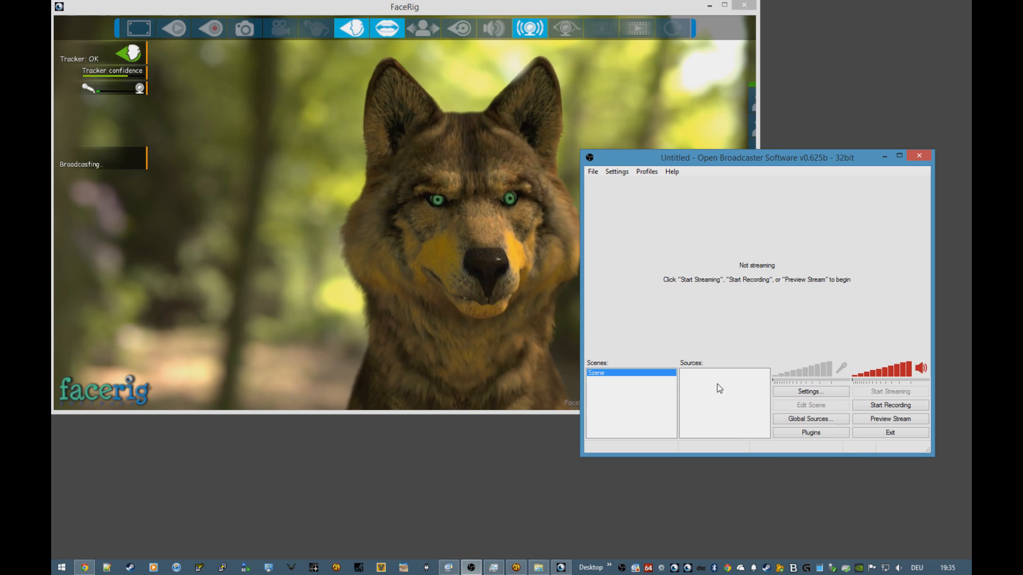
{"action": "right_click", "coordinate": [720, 389]}
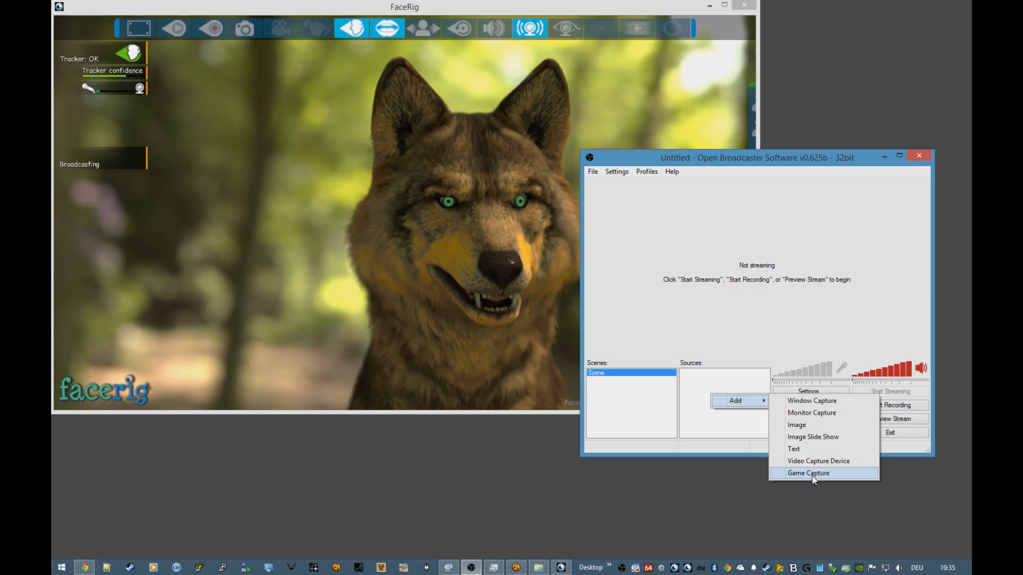
{"action": "left_click", "coordinate": [807, 473]}
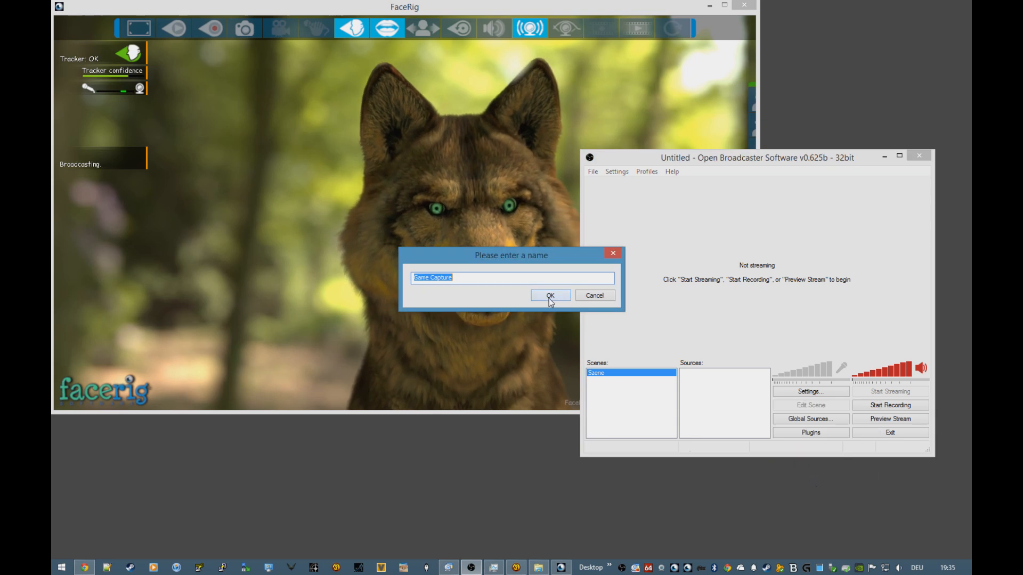
{"action": "left_click", "coordinate": [550, 295]}
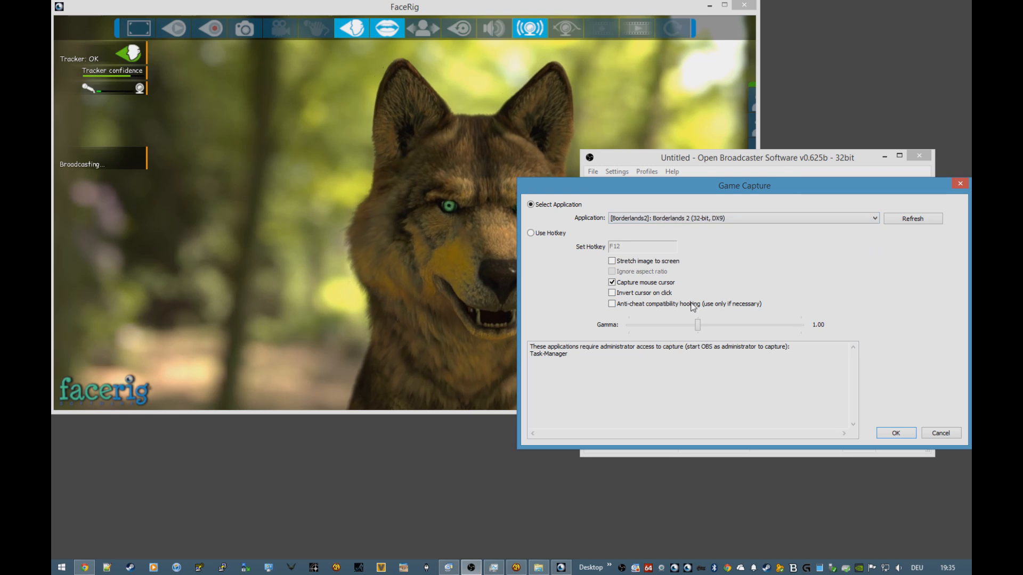
{"action": "mouse_move", "coordinate": [516, 567]}
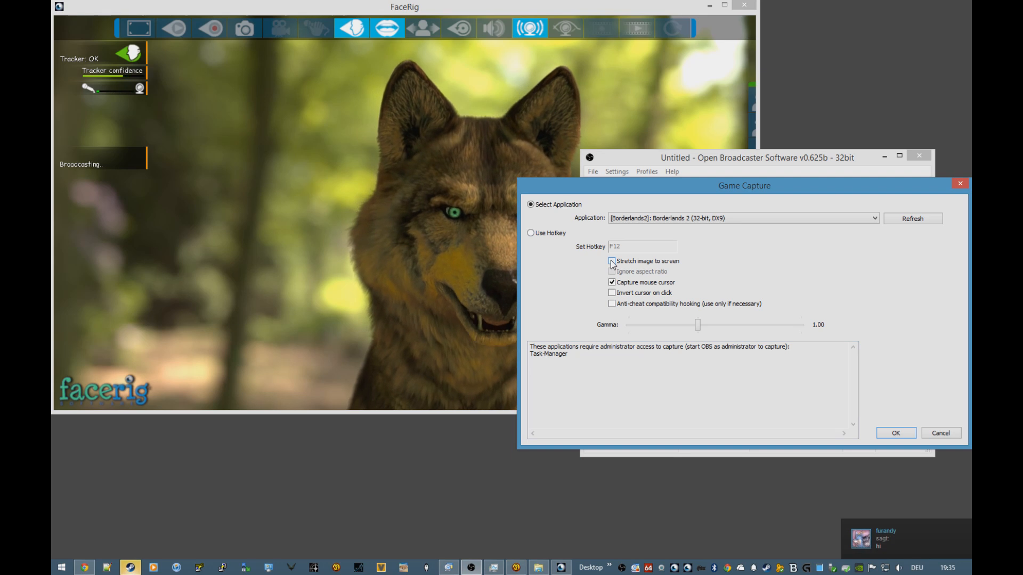
{"action": "left_click", "coordinate": [612, 261]}
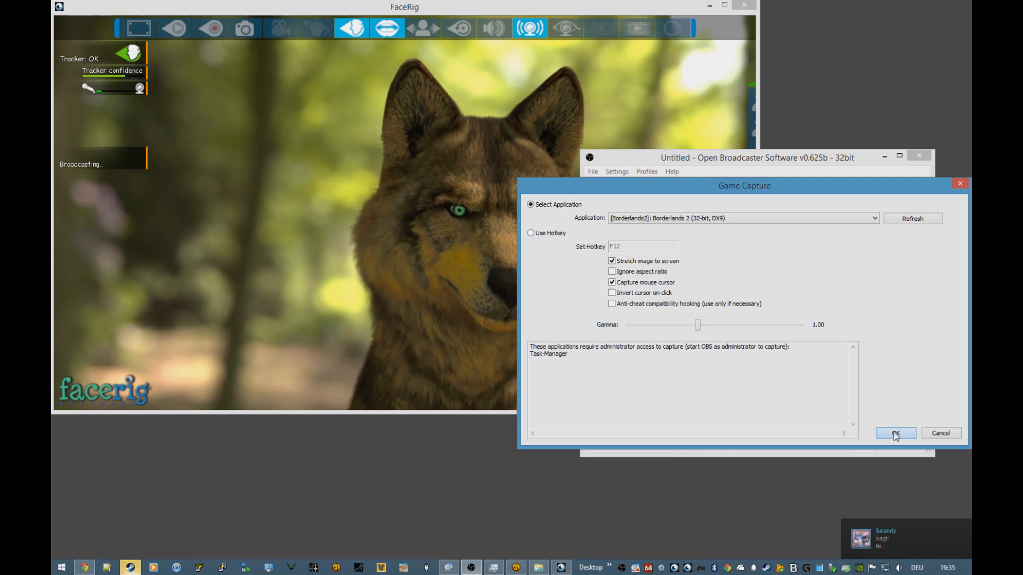
{"action": "left_click", "coordinate": [895, 432]}
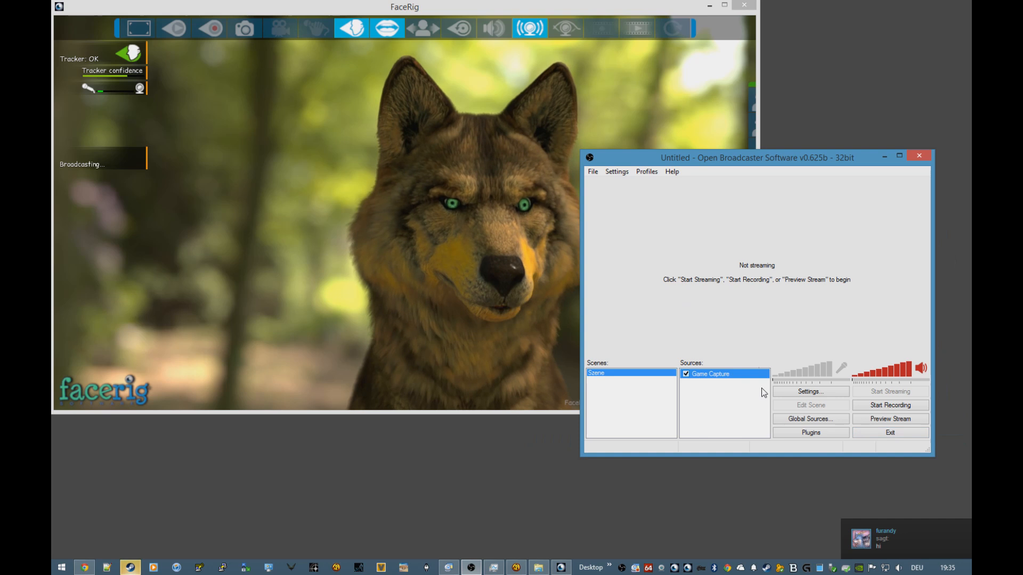
Add a Video Capture Device source using the FaceRig Virtual Cam as its device
{"action": "right_click", "coordinate": [724, 398]}
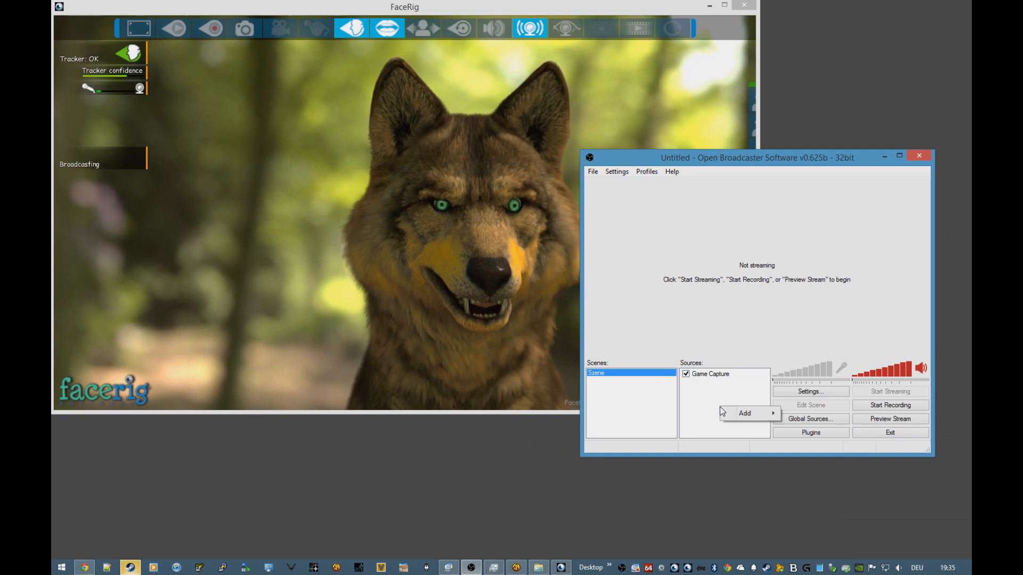
{"action": "left_click", "coordinate": [746, 414]}
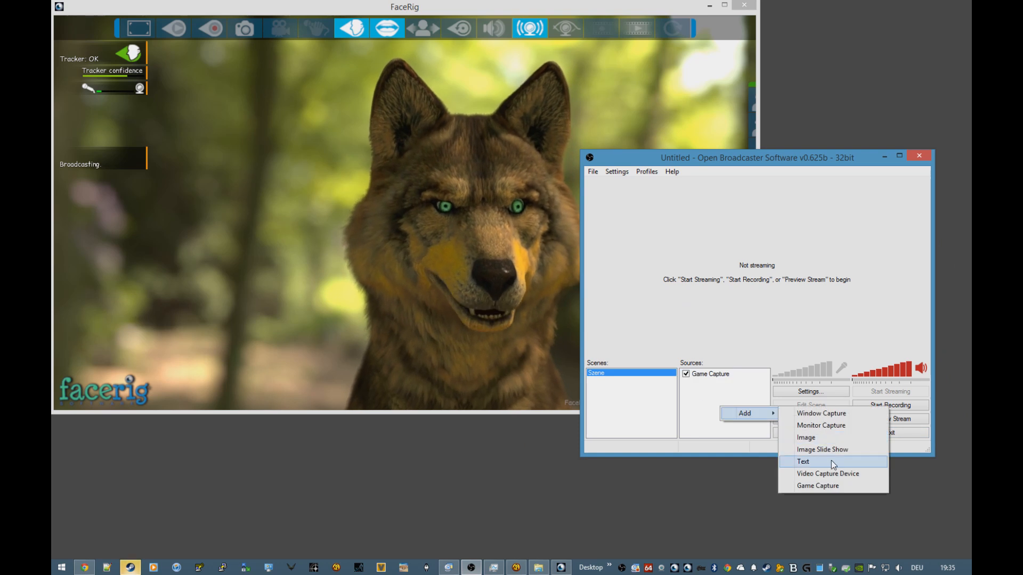
{"action": "mouse_move", "coordinate": [831, 473]}
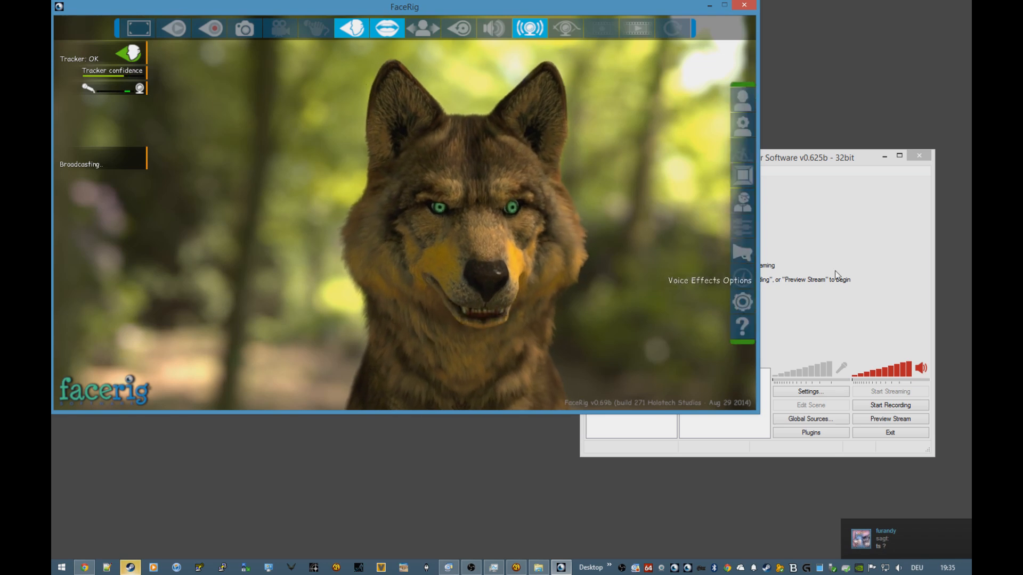
{"action": "left_click", "coordinate": [737, 420]}
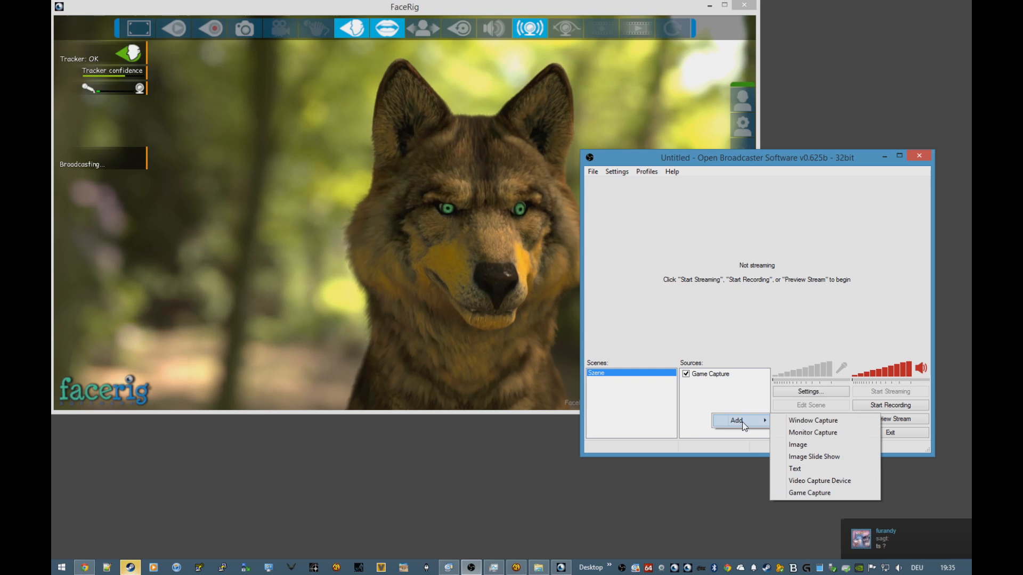
{"action": "mouse_move", "coordinate": [828, 481]}
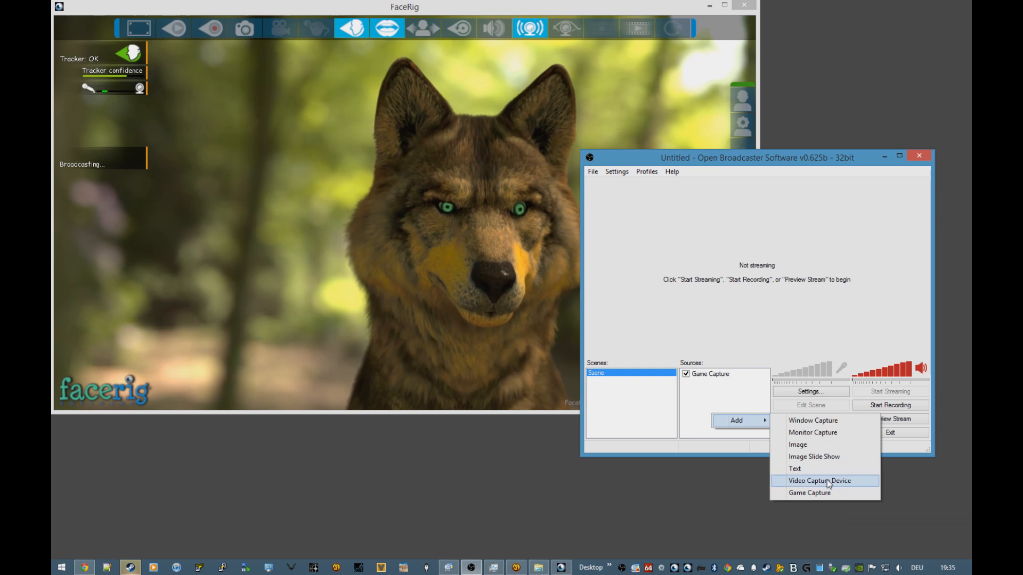
{"action": "left_click", "coordinate": [818, 480]}
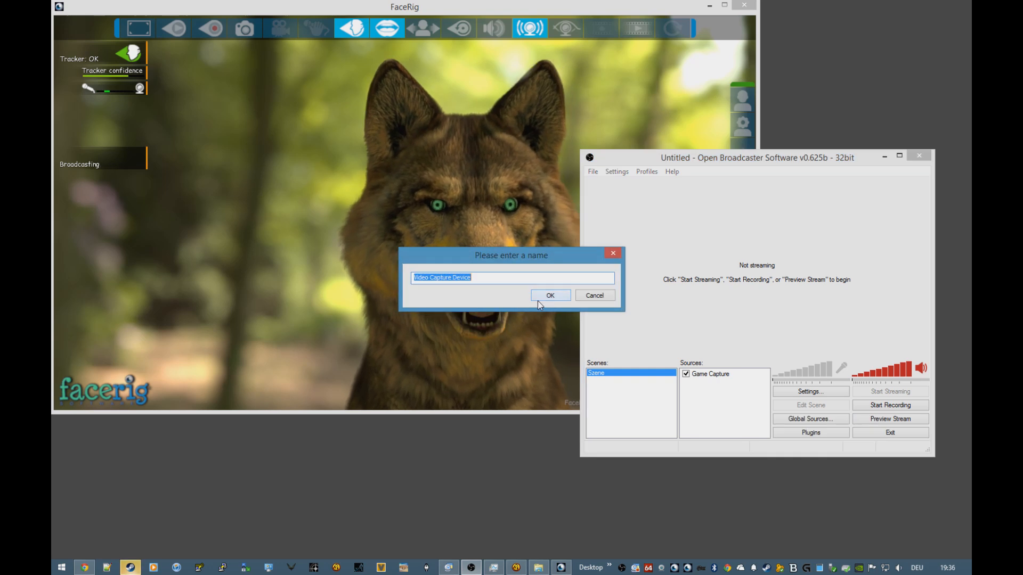
{"action": "left_click", "coordinate": [550, 295]}
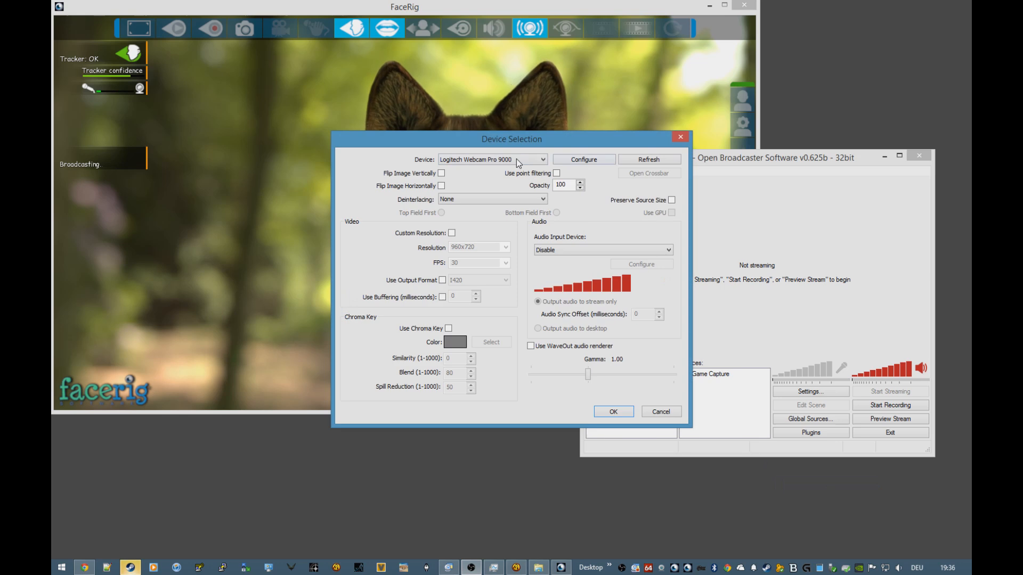
{"action": "left_click", "coordinate": [544, 160]}
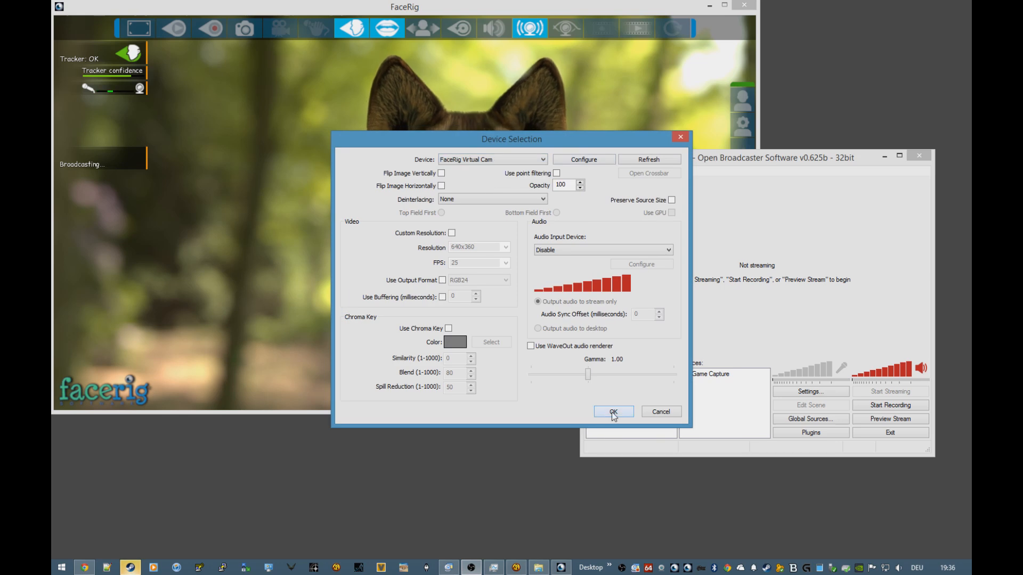
{"action": "left_click", "coordinate": [613, 411]}
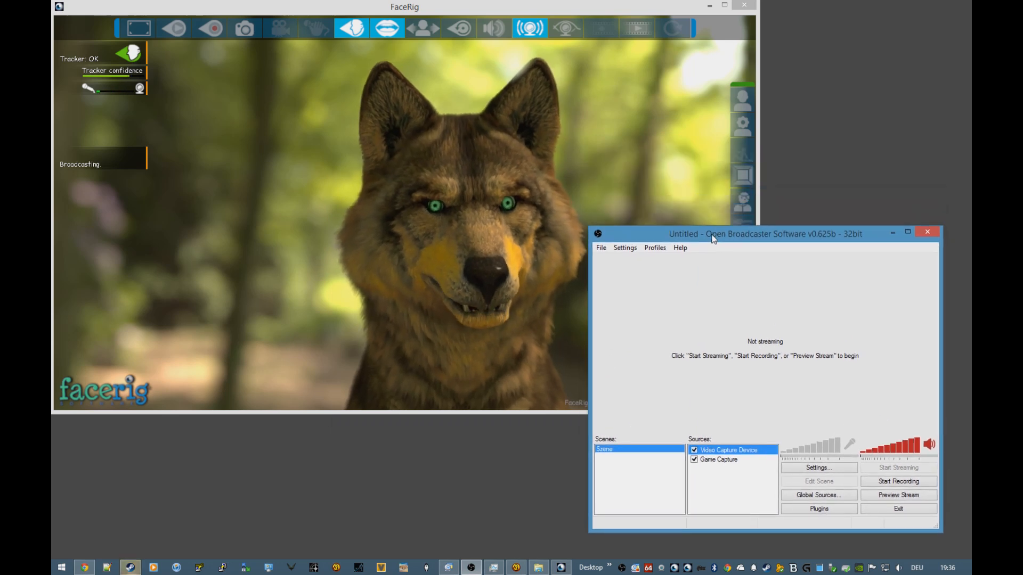
Give the FaceRig wolf a plain black backdrop and shift its position toward the lower right
{"action": "left_click_drag", "start_coordinate": [711, 233], "coordinate": [744, 227]}
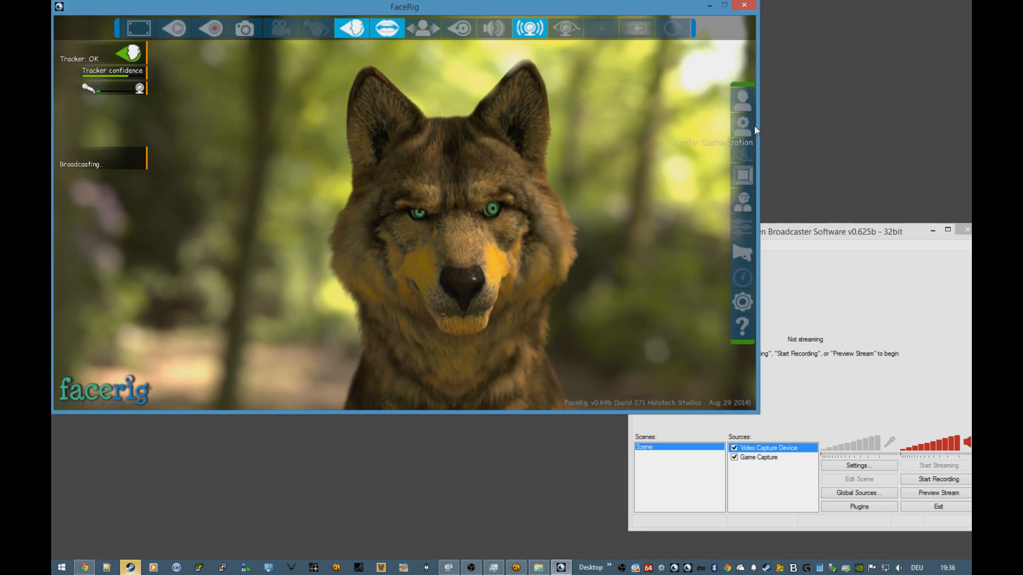
{"action": "mouse_move", "coordinate": [742, 98]}
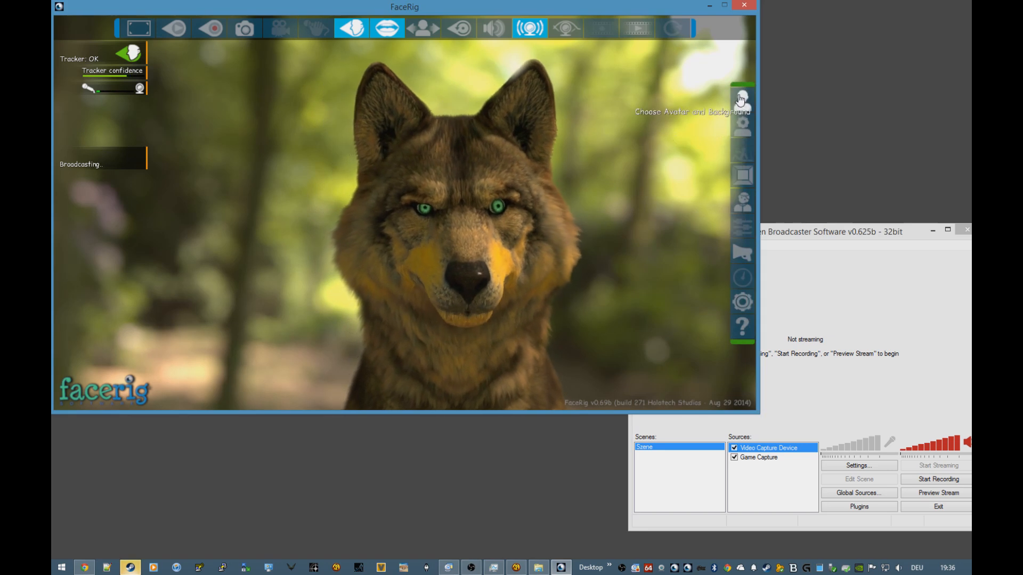
{"action": "left_click", "coordinate": [744, 97]}
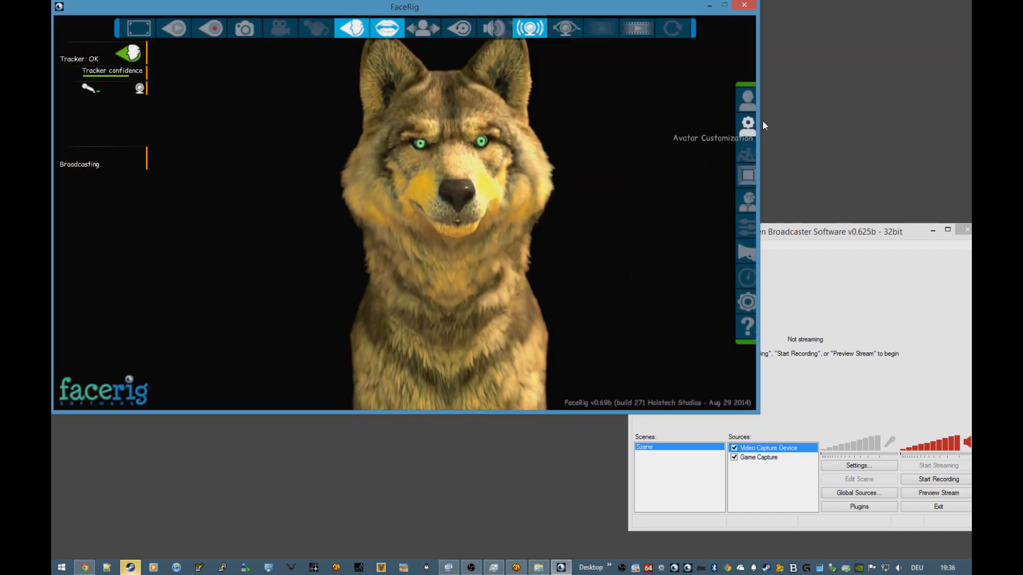
{"action": "left_click", "coordinate": [743, 124]}
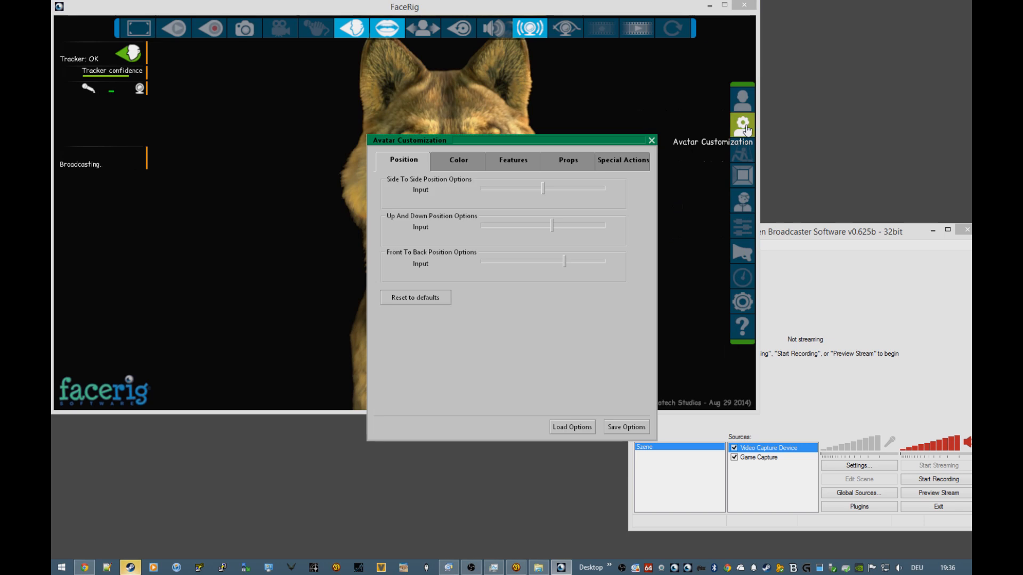
{"action": "left_click_drag", "start_coordinate": [551, 225], "coordinate": [551, 225]}
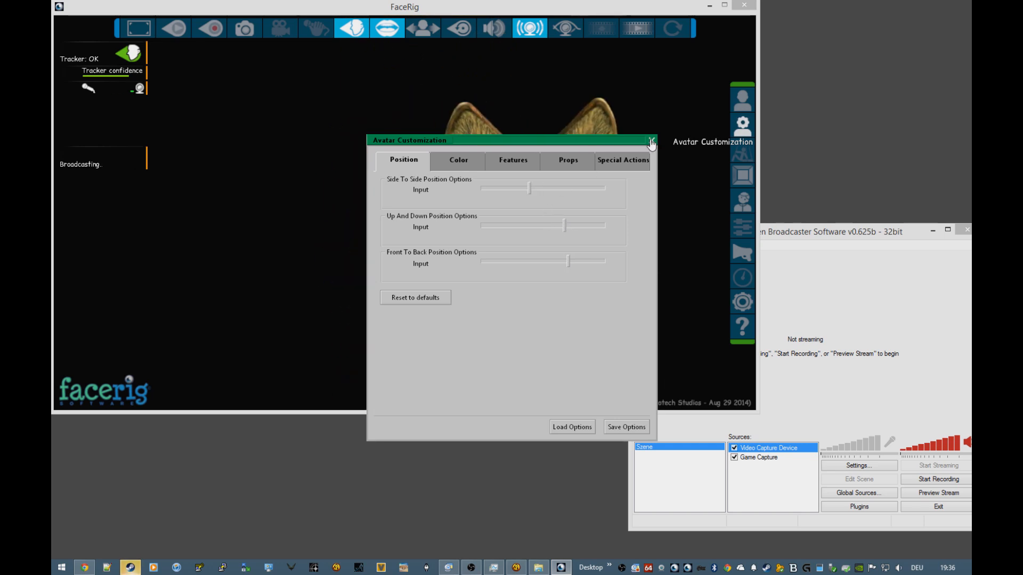
{"action": "left_click", "coordinate": [651, 143]}
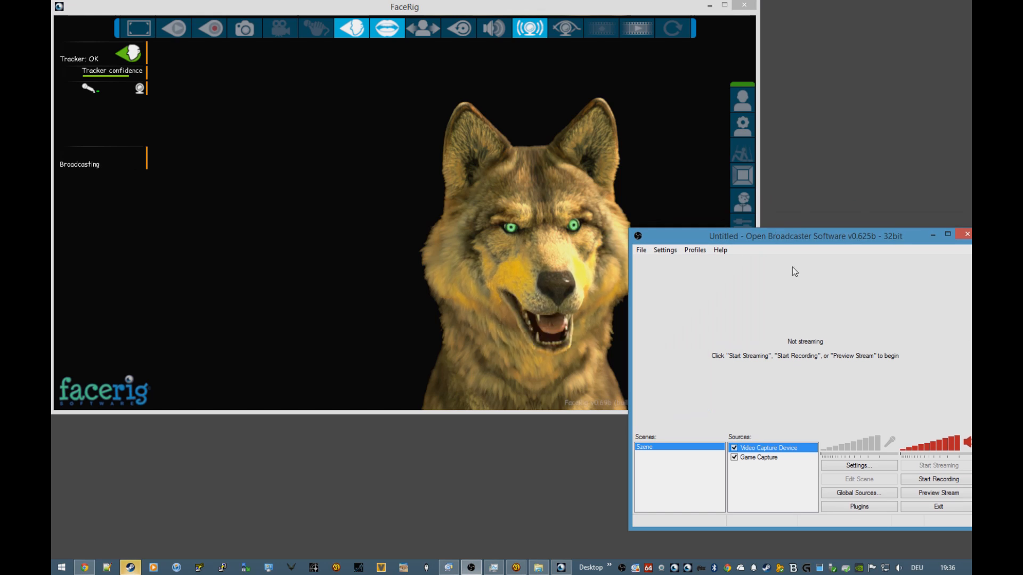
Start the stream preview and bring the Borderlands 2 window forward
{"action": "left_click", "coordinate": [937, 492]}
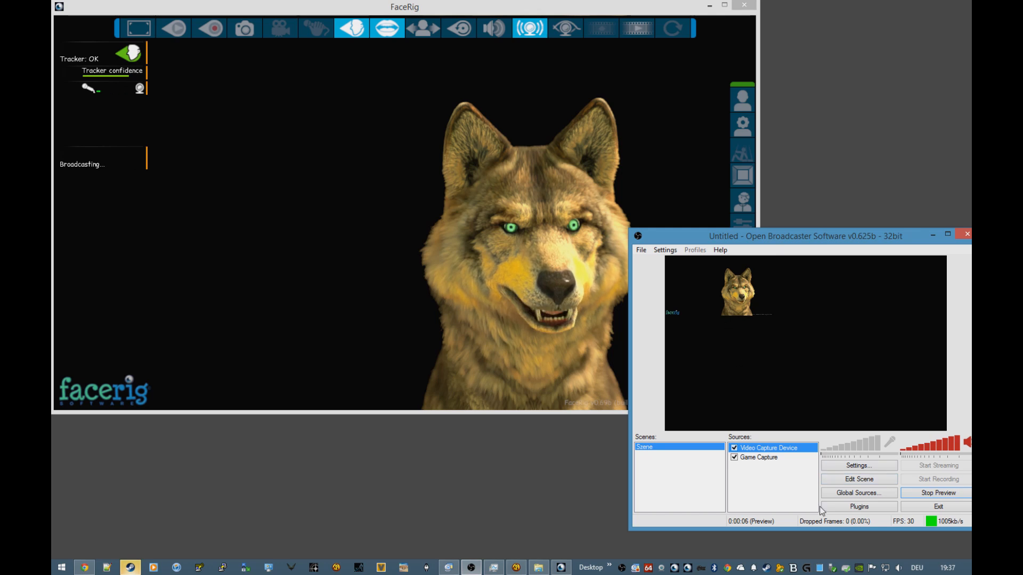
{"action": "mouse_move", "coordinate": [516, 564]}
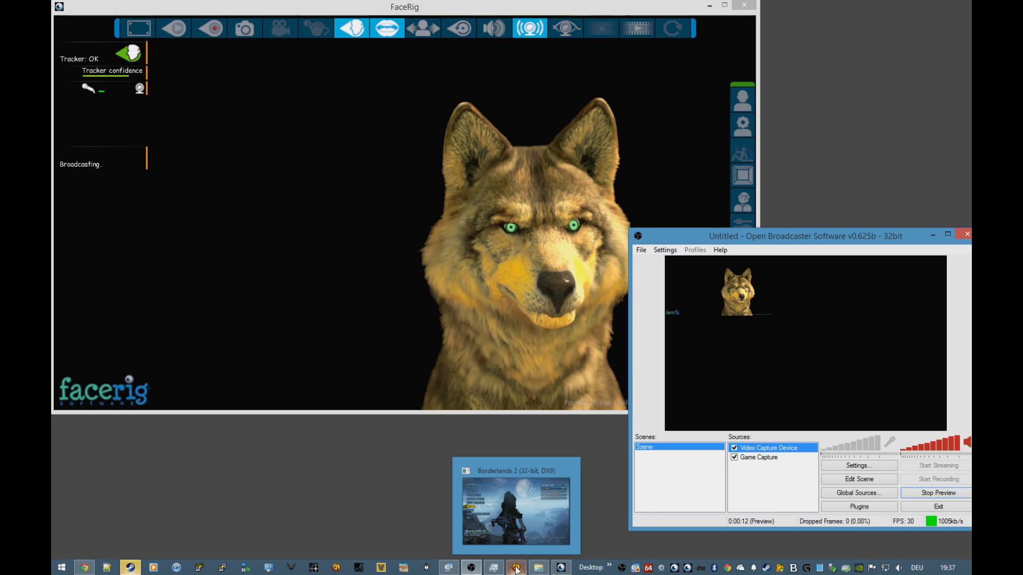
{"action": "left_click", "coordinate": [514, 567]}
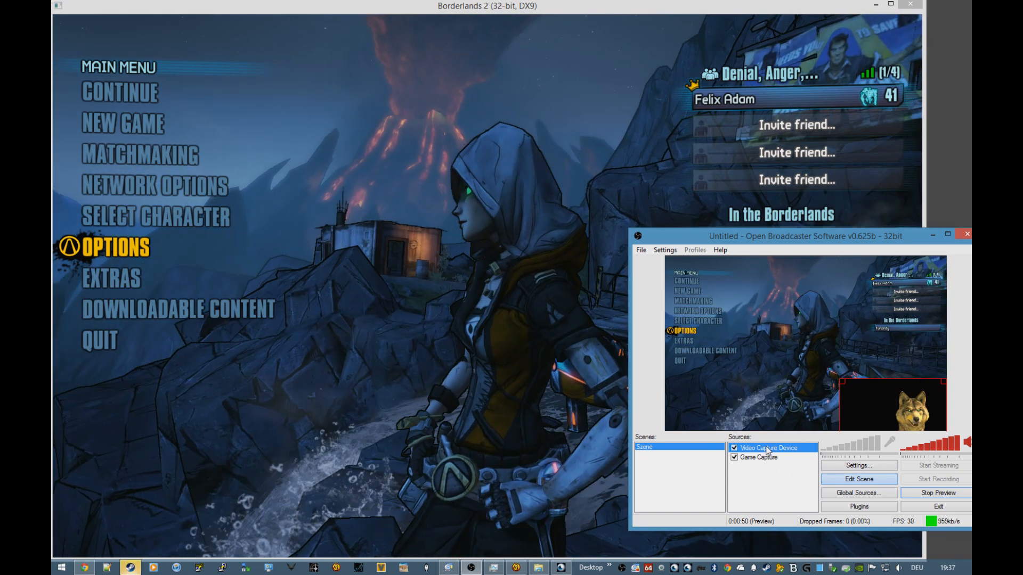
Enable Use Chroma Key on black for the Video Capture Device source, then stop the preview
{"action": "right_click", "coordinate": [769, 447]}
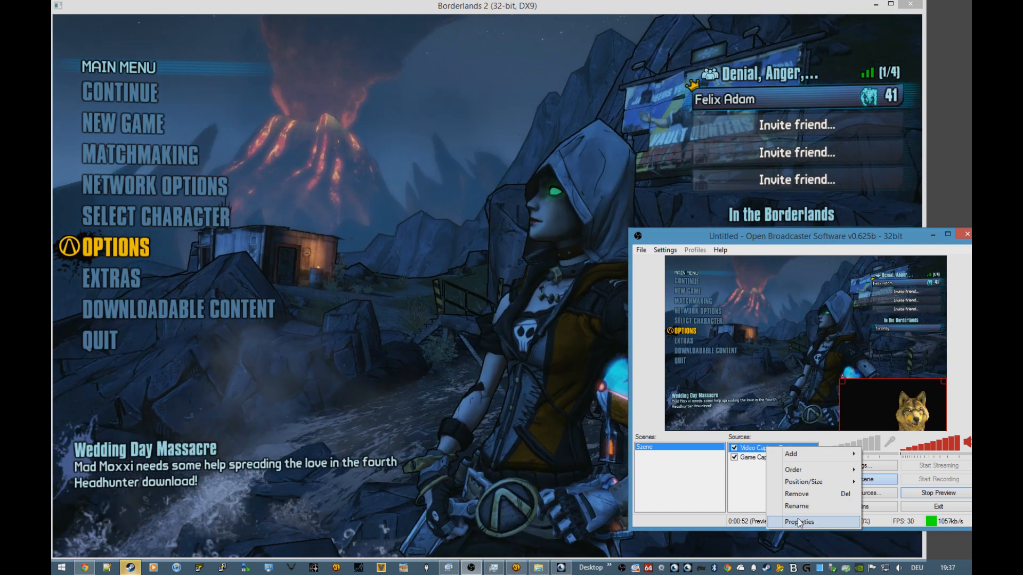
{"action": "left_click", "coordinate": [800, 522]}
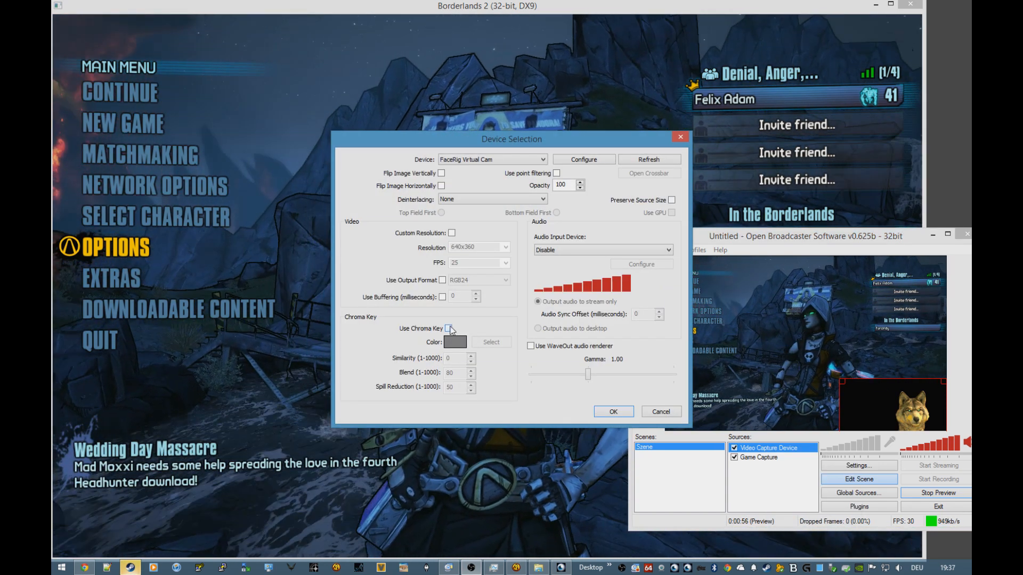
{"action": "left_click", "coordinate": [441, 328]}
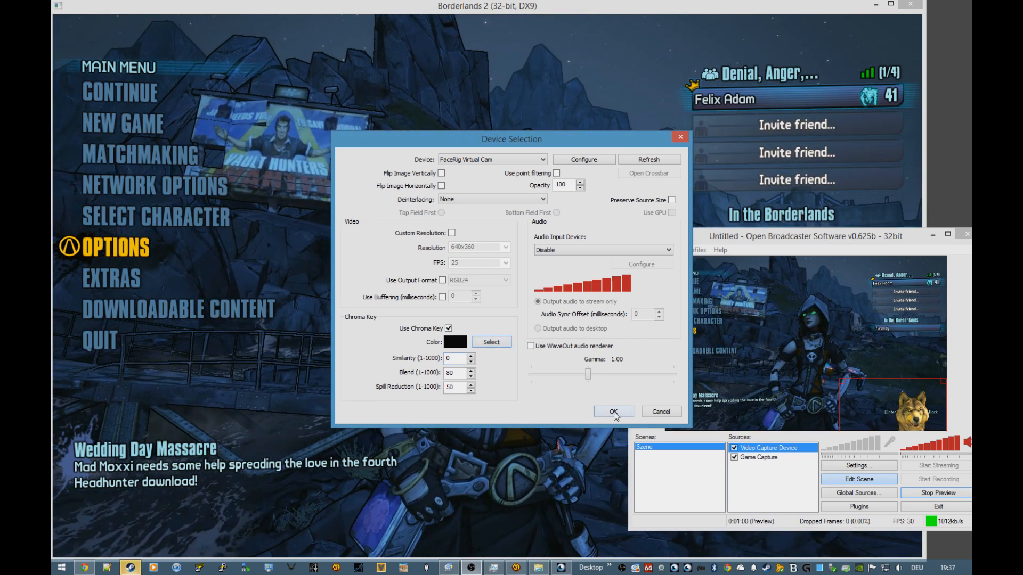
{"action": "left_click", "coordinate": [613, 411]}
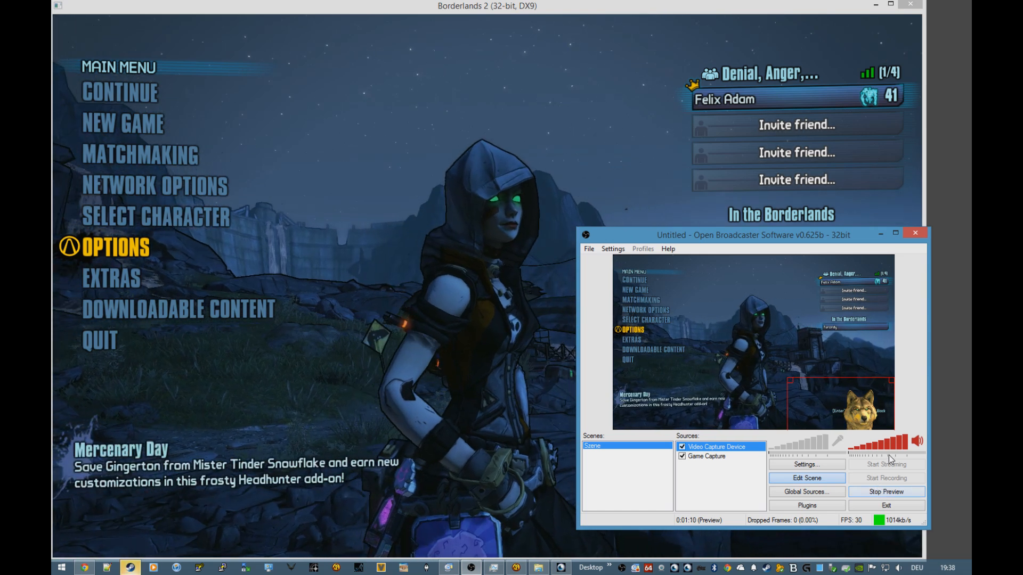
{"action": "left_click", "coordinate": [887, 493]}
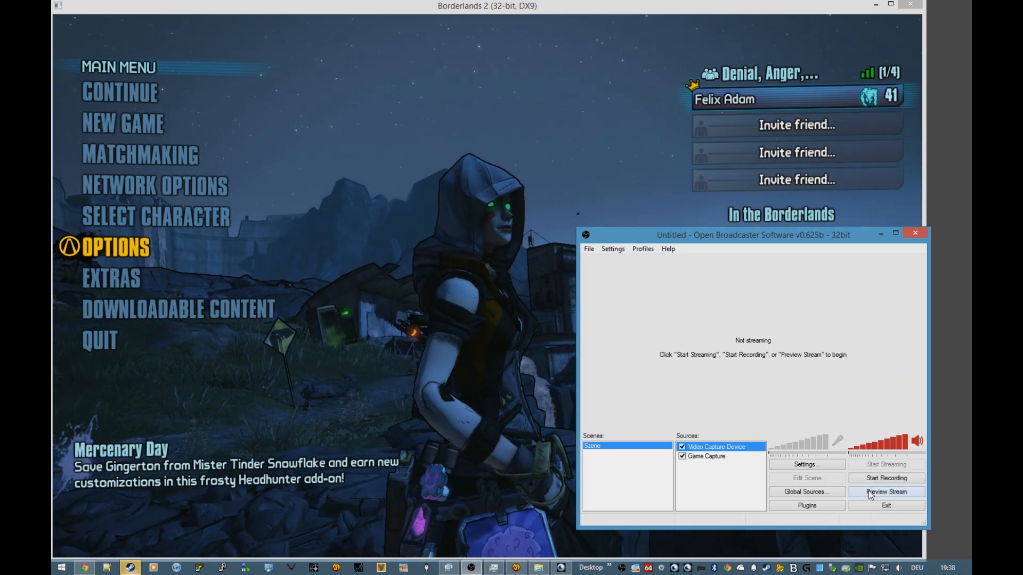